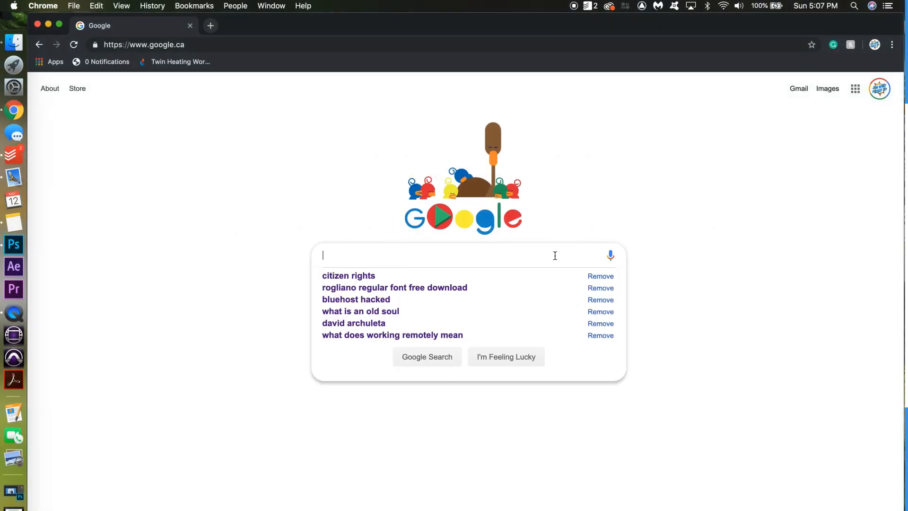
Search Google for 'broken air conditioner' and return to the homepage
text(broken air)
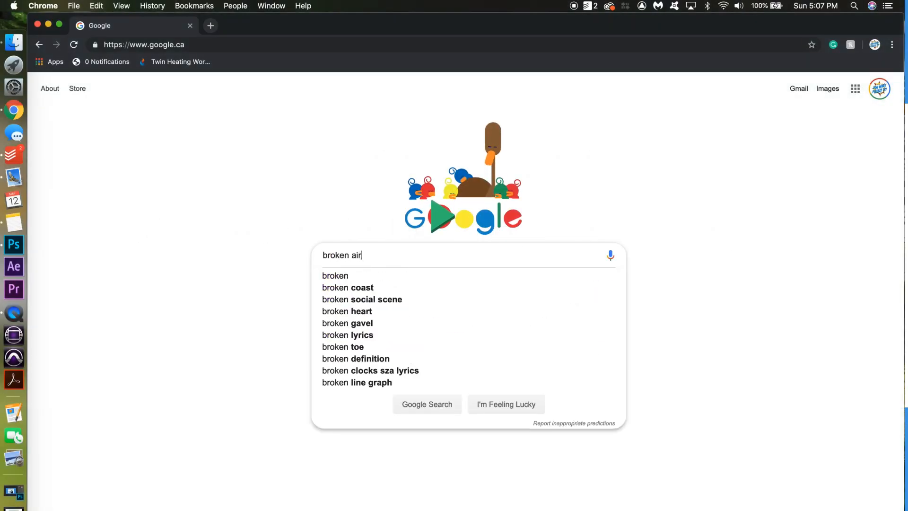
text(cond)
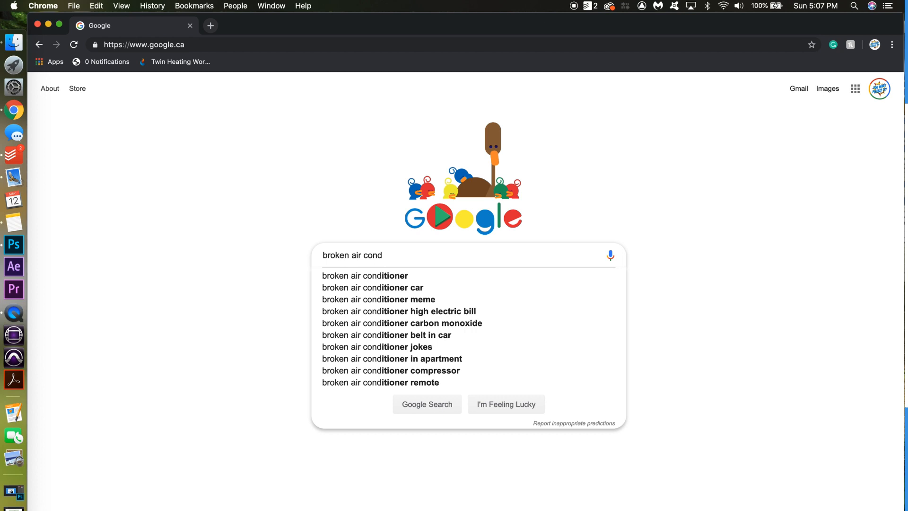
click(366, 276)
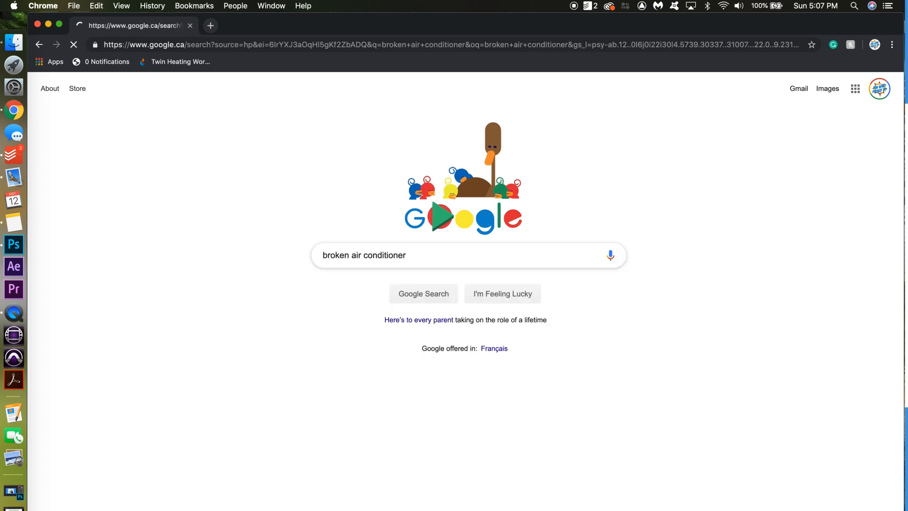
click(424, 293)
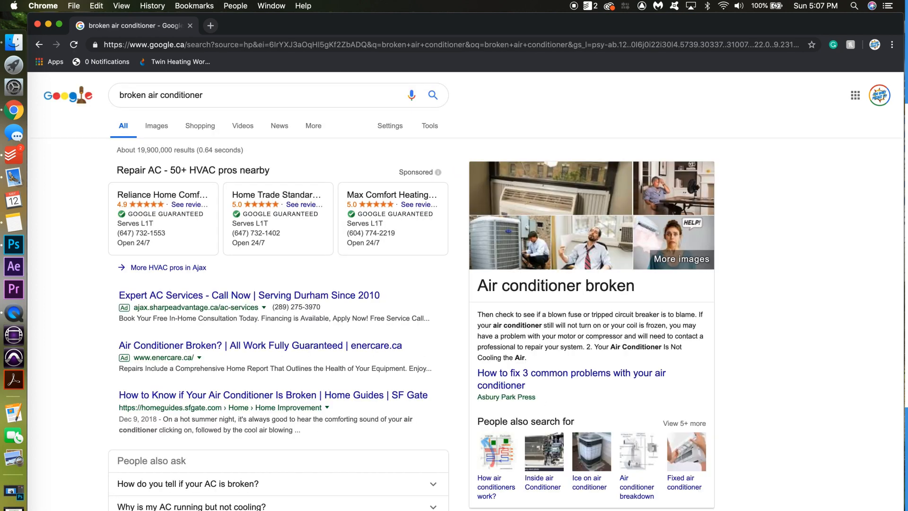
click(39, 44)
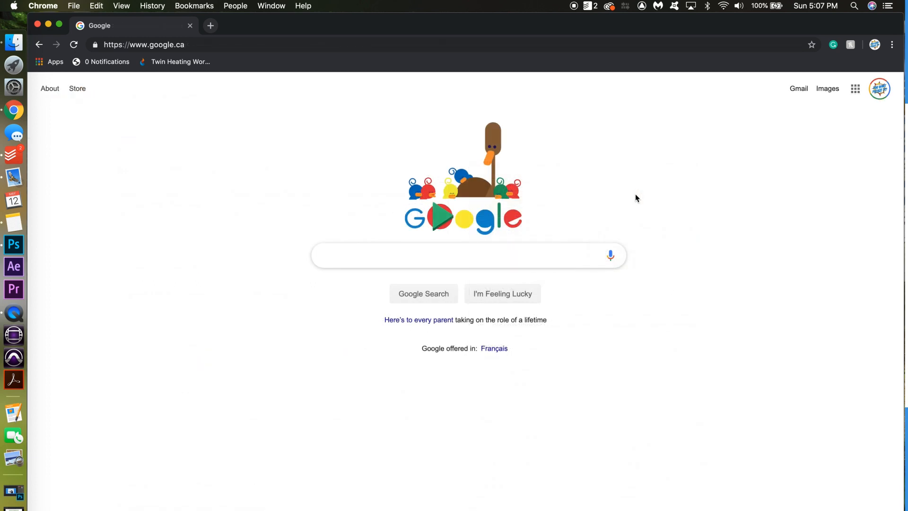
mouse_move(575, 194)
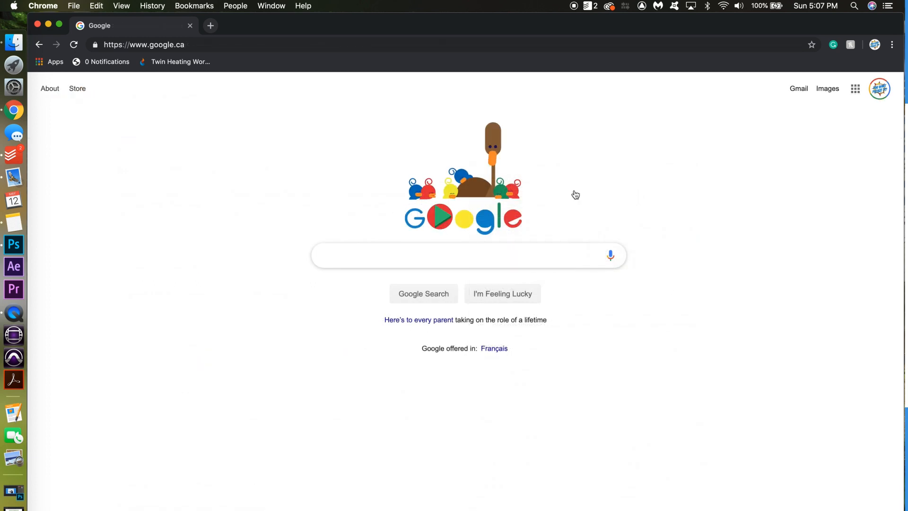
Search for 'bluehost hacked' via the suggestion and scroll through the results
text(bluehost h)
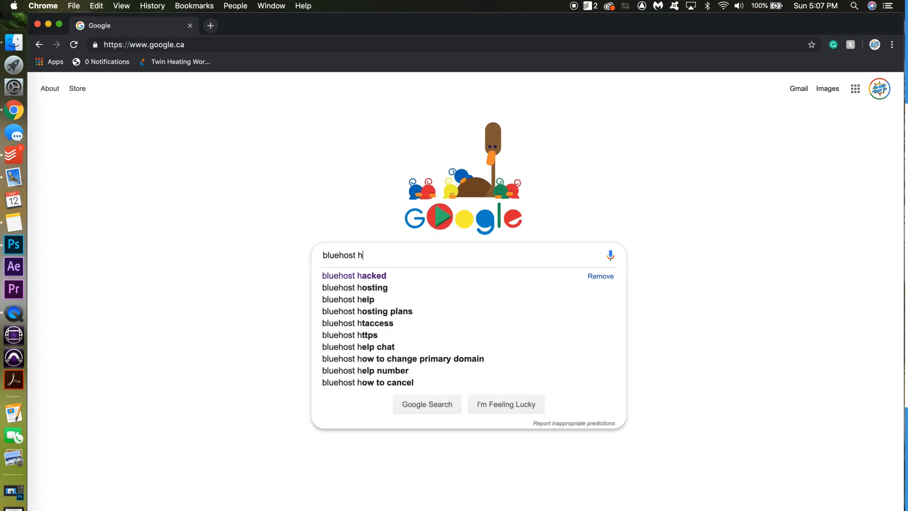
click(354, 275)
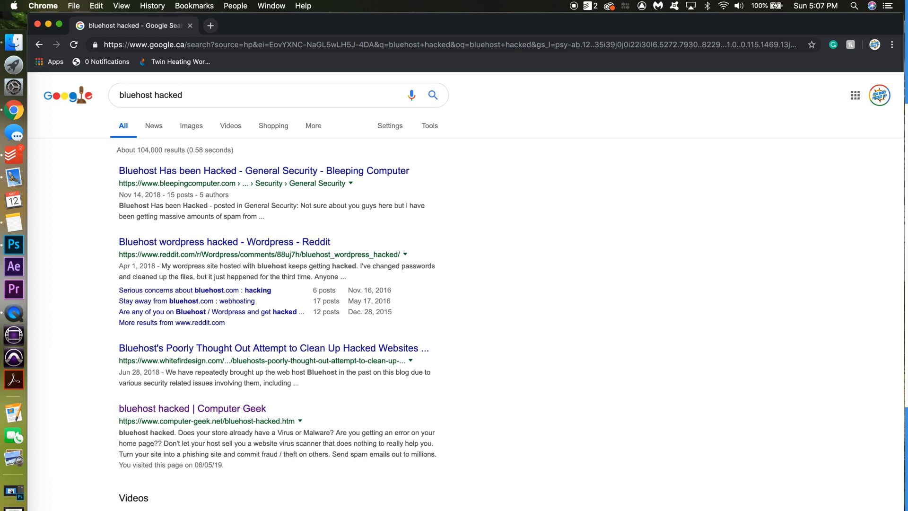
scroll(down, 3)
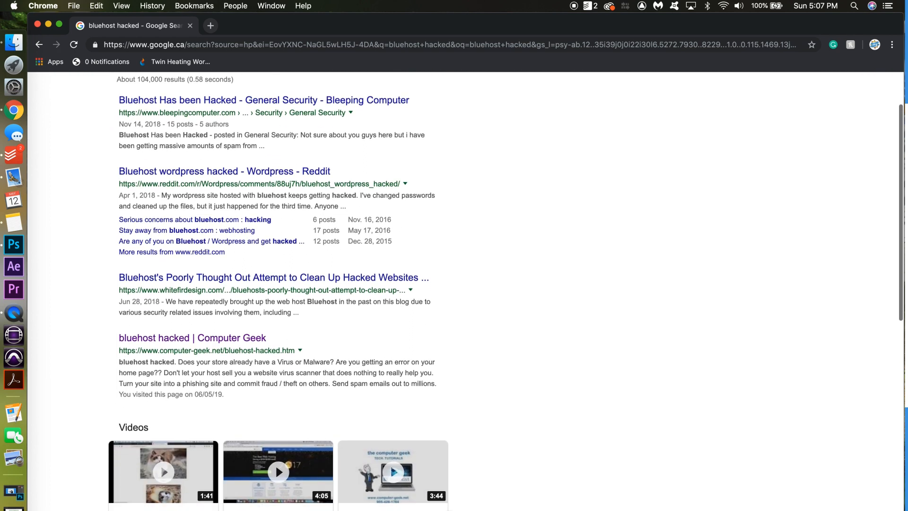
scroll(down, 3)
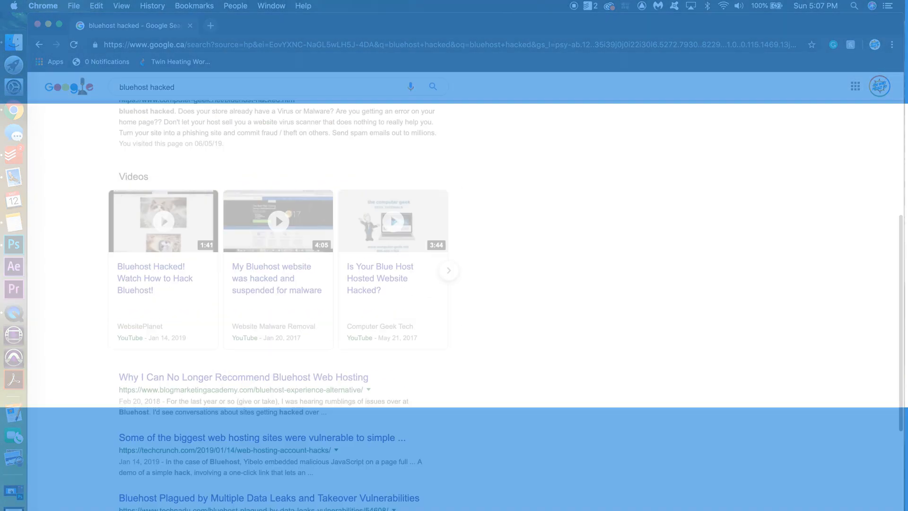